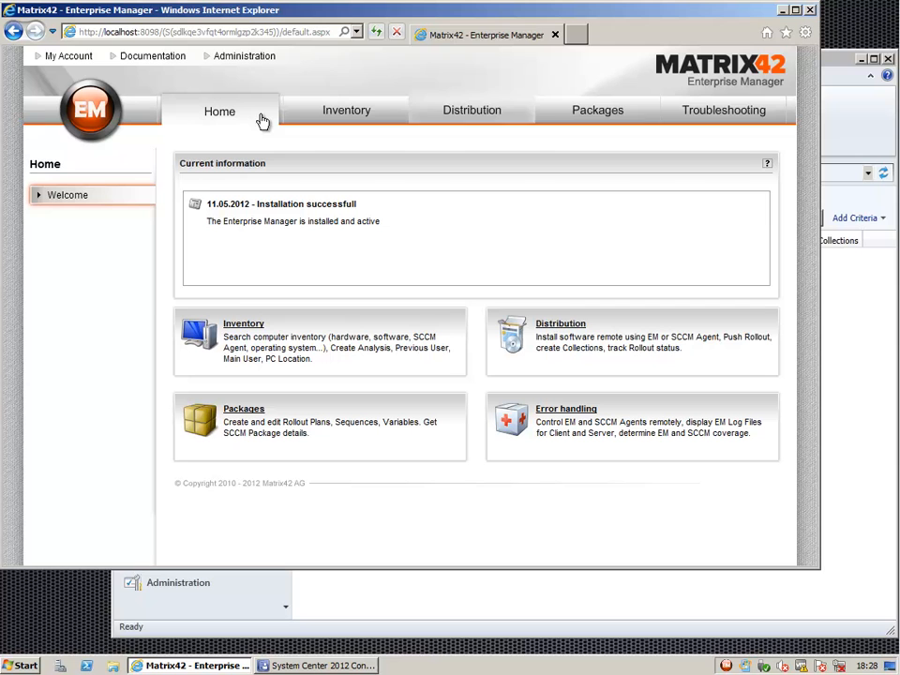
mouse_move(472, 109)
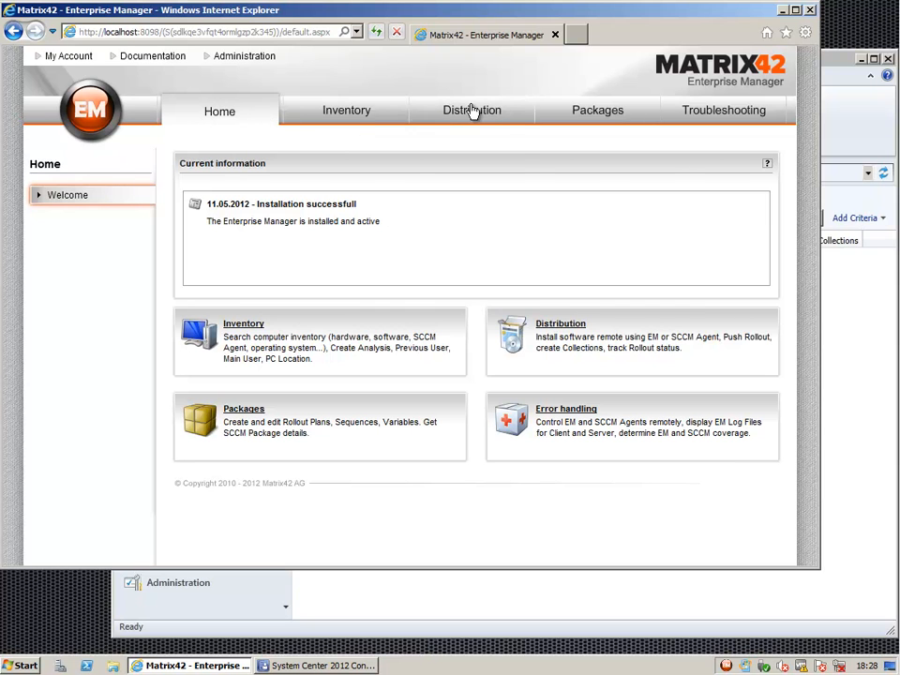
- Open the SCCM push rollout task list from the Distribution Quick Start page
click(472, 109)
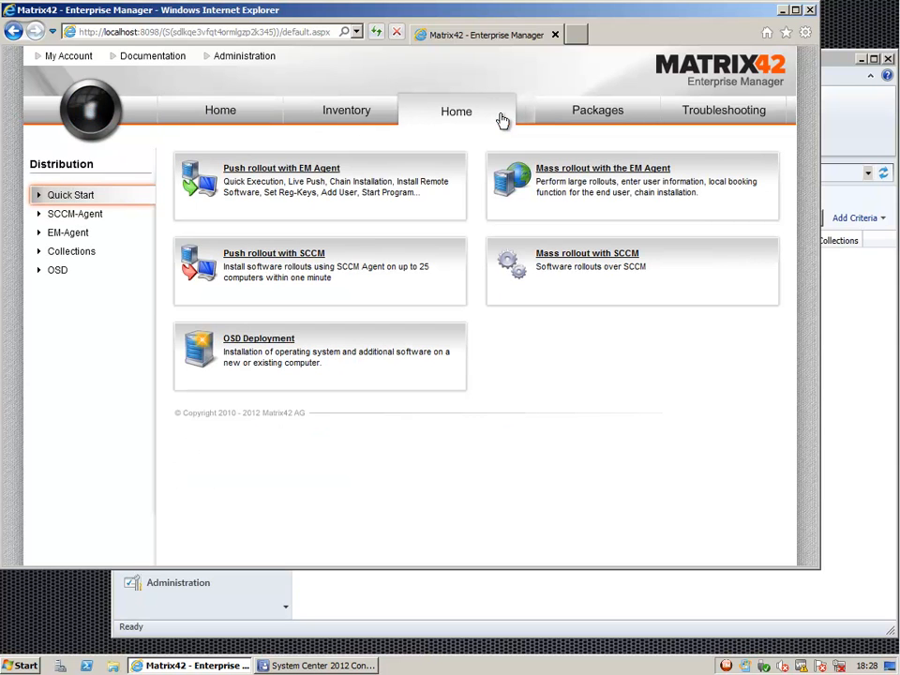
click(456, 111)
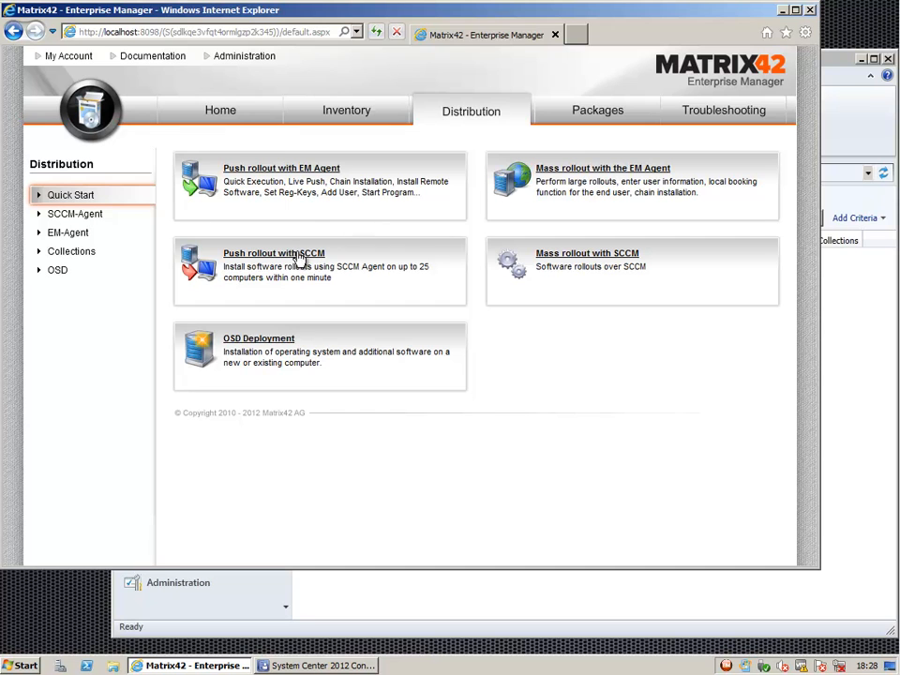
click(273, 253)
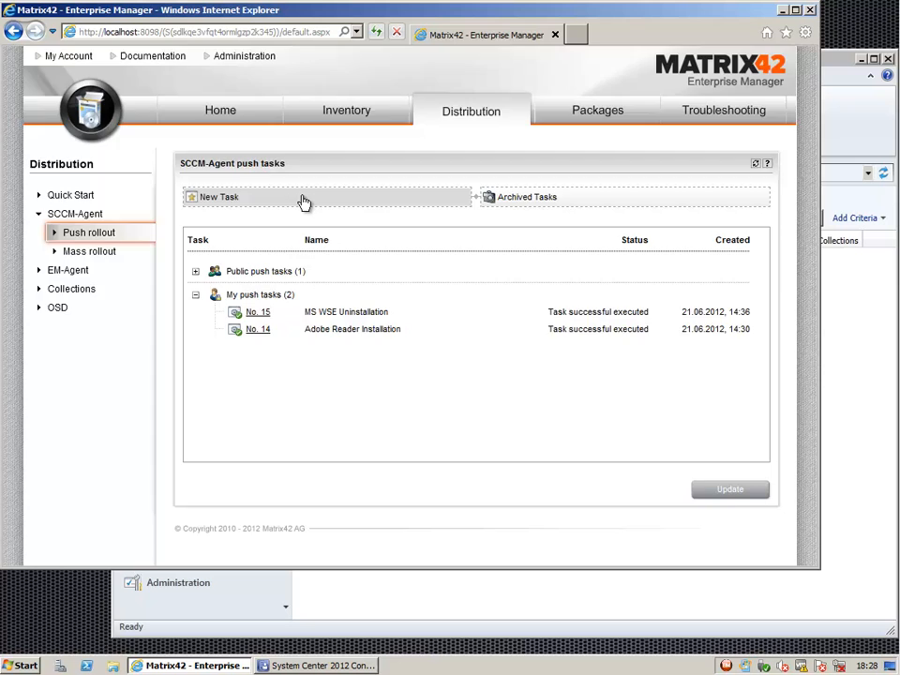
- Create a push rollout named 'FreeCommander Install' targeting computer EMDEMO
click(220, 197)
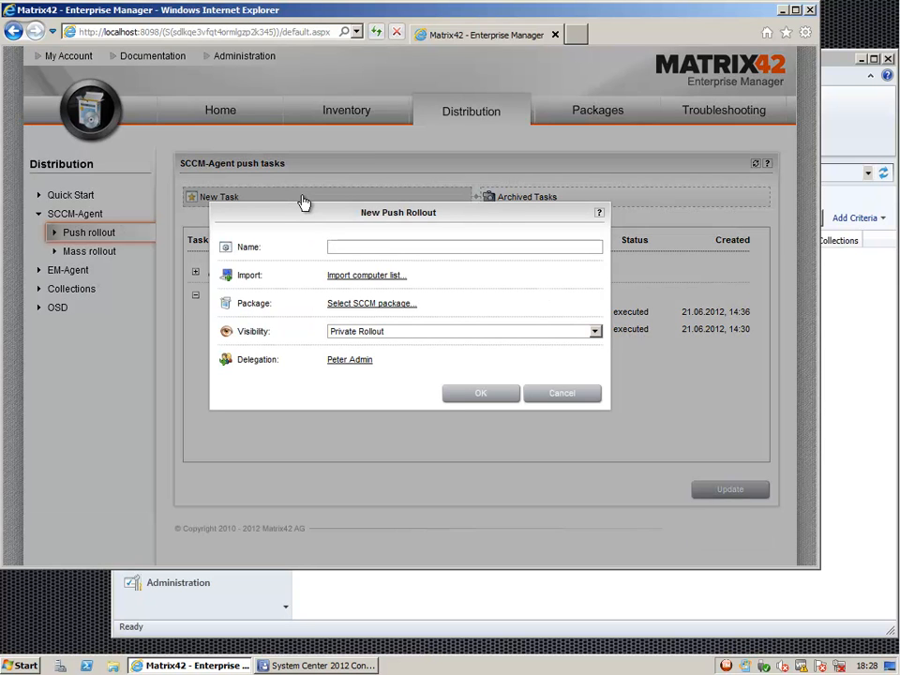
text(Free)
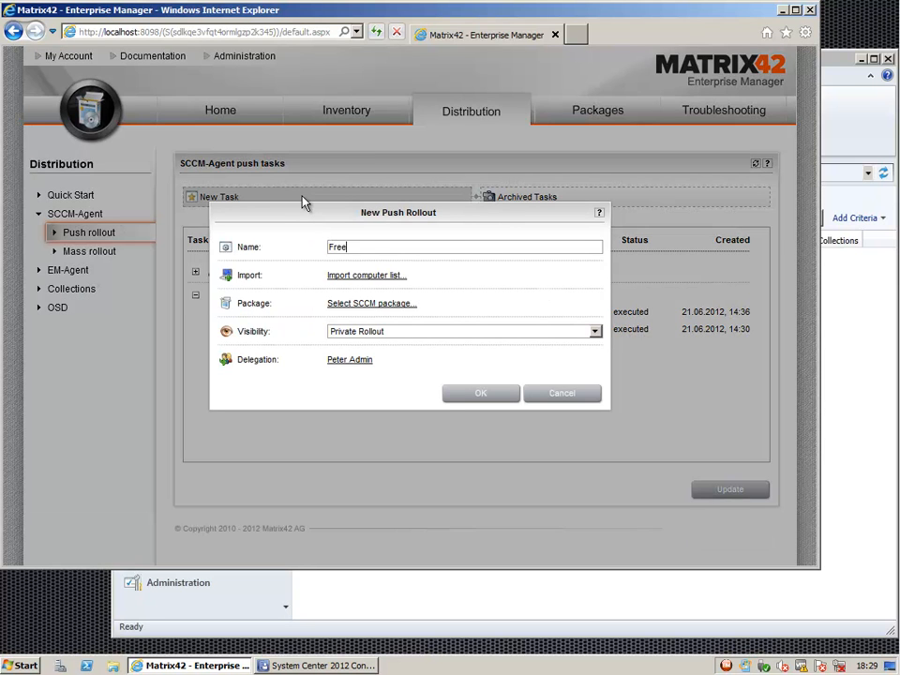
text(Commander Install)
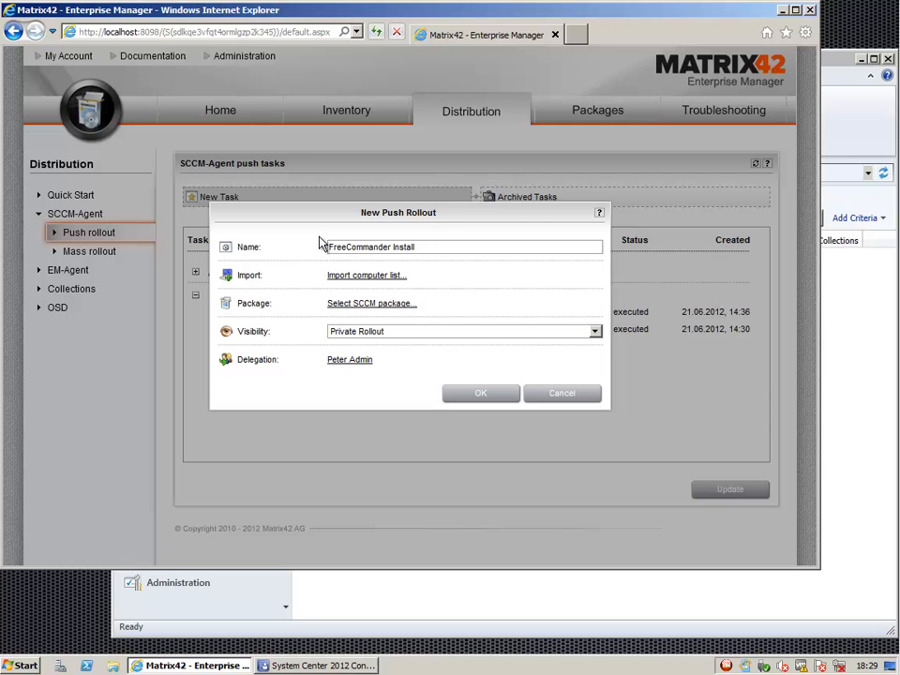
click(366, 274)
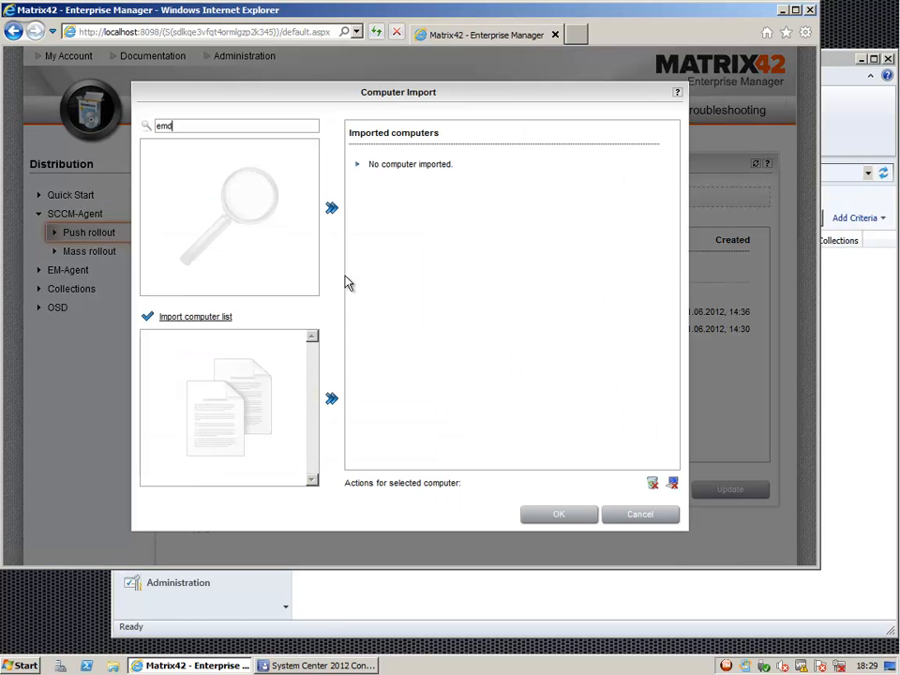
text(emo)
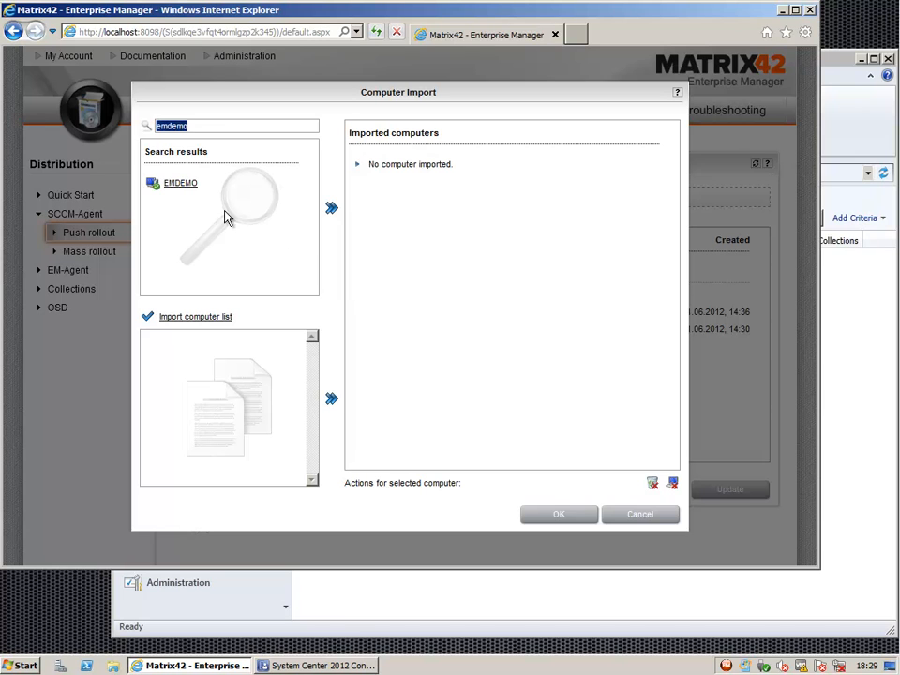
mouse_move(180, 183)
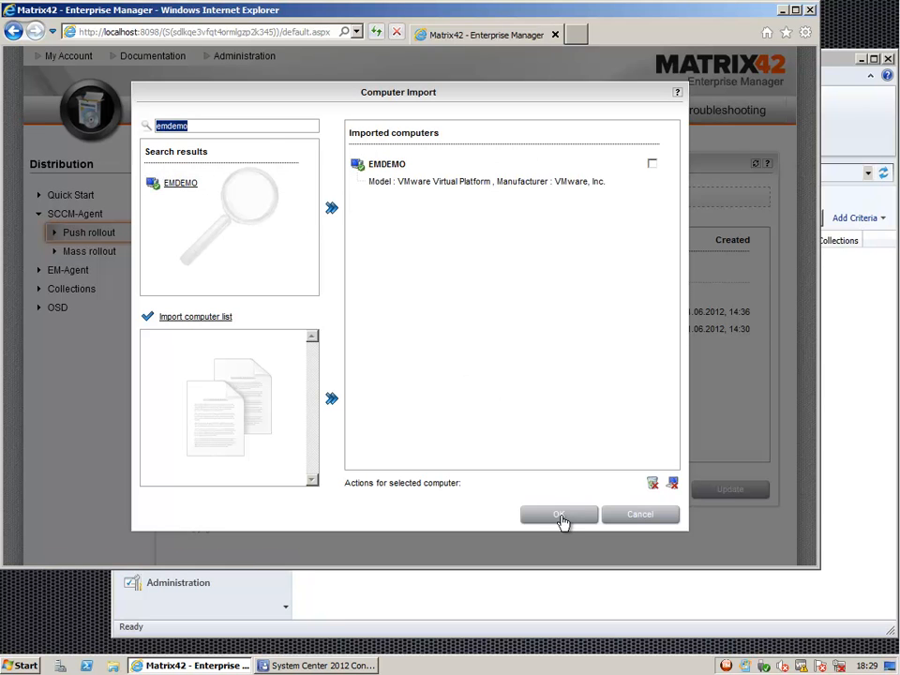
click(559, 514)
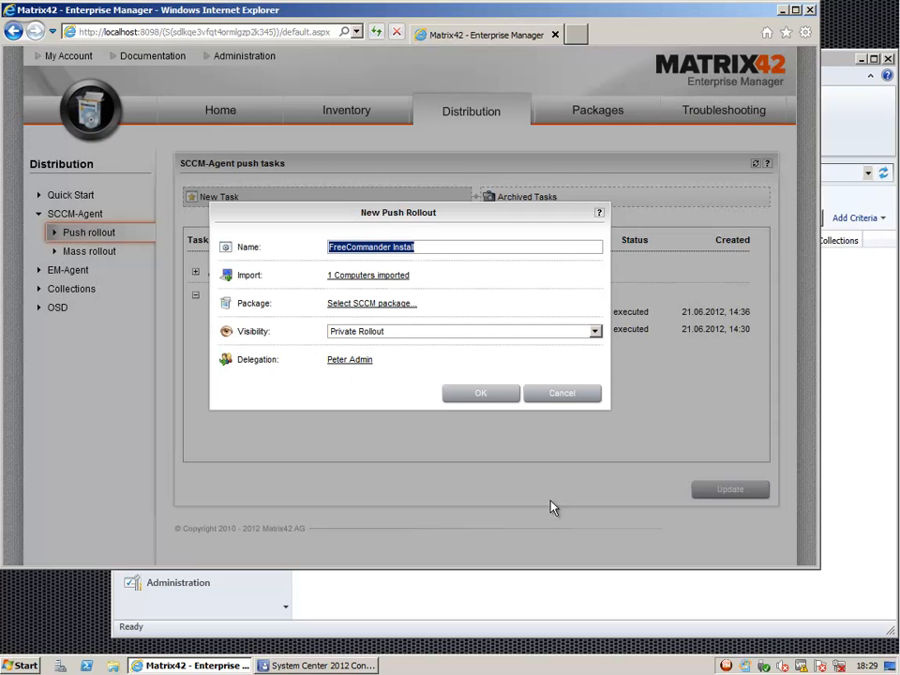
mouse_move(380, 310)
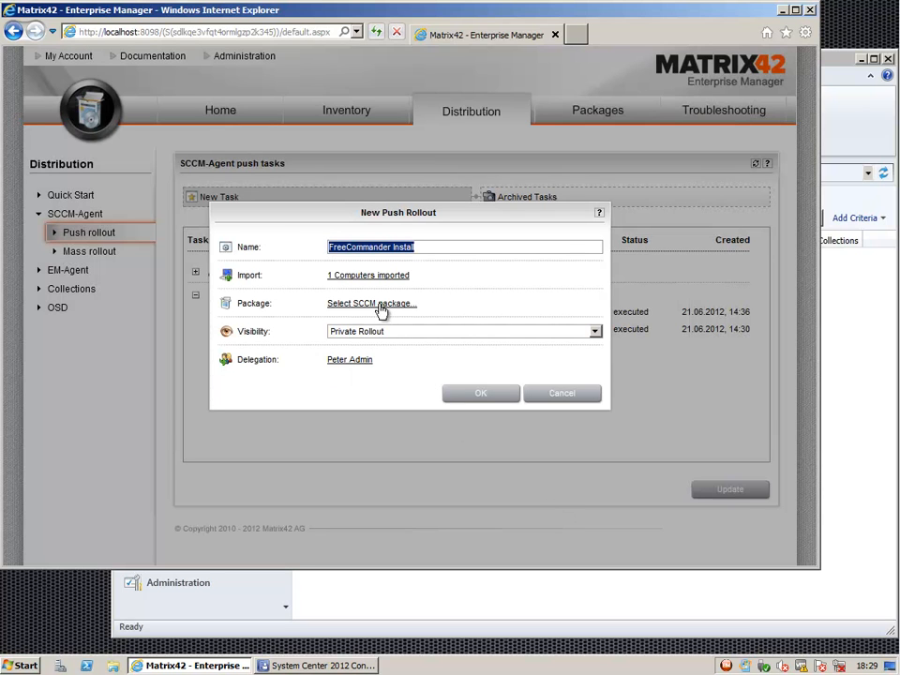
- Select the freeCommander 2006.06b per-system unattended program as the rollout's SCCM package
click(371, 303)
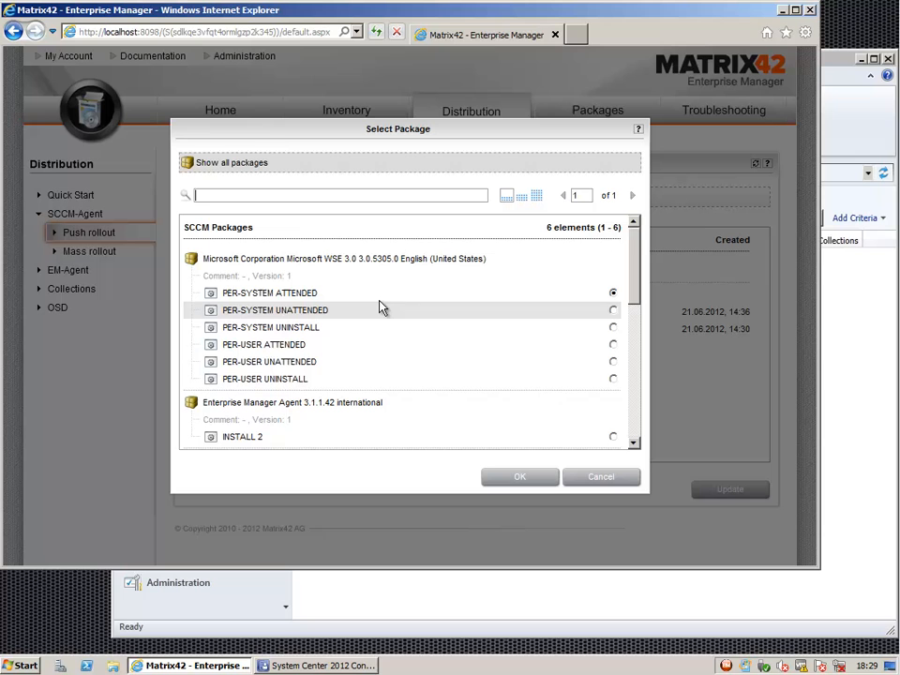
click(337, 195)
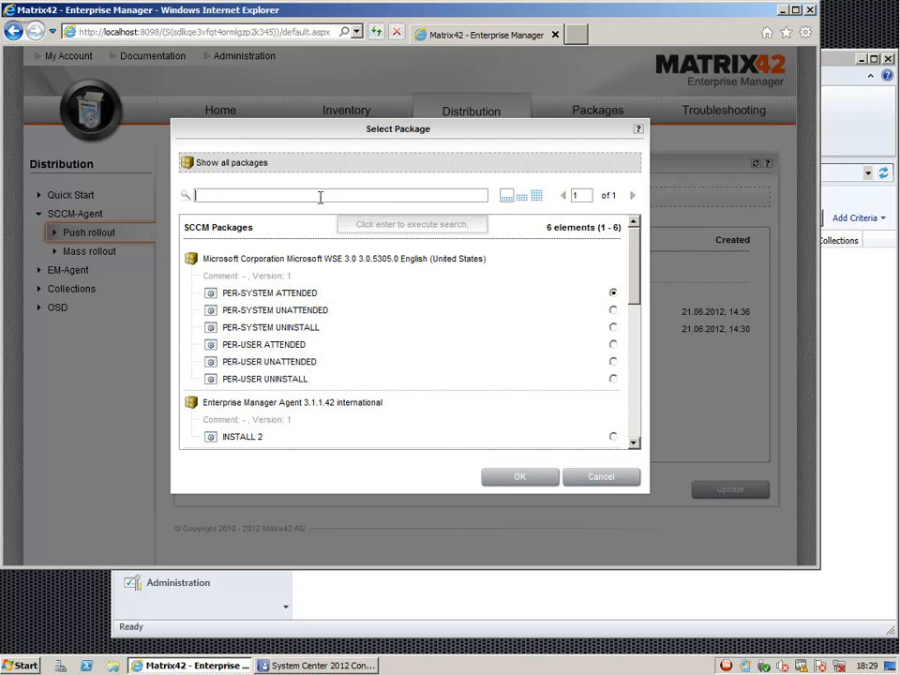
click(230, 162)
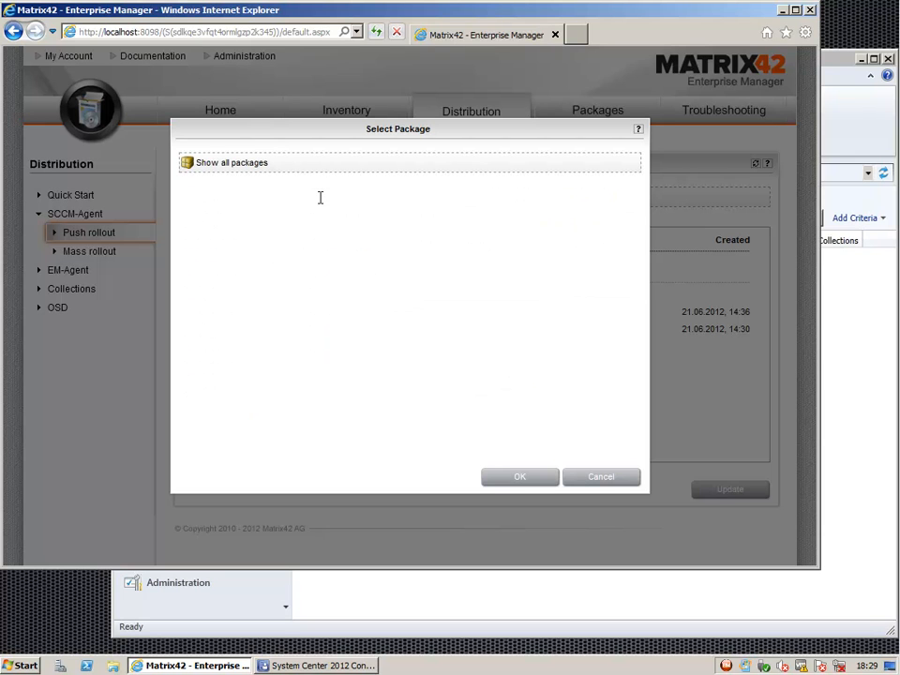
text(free)
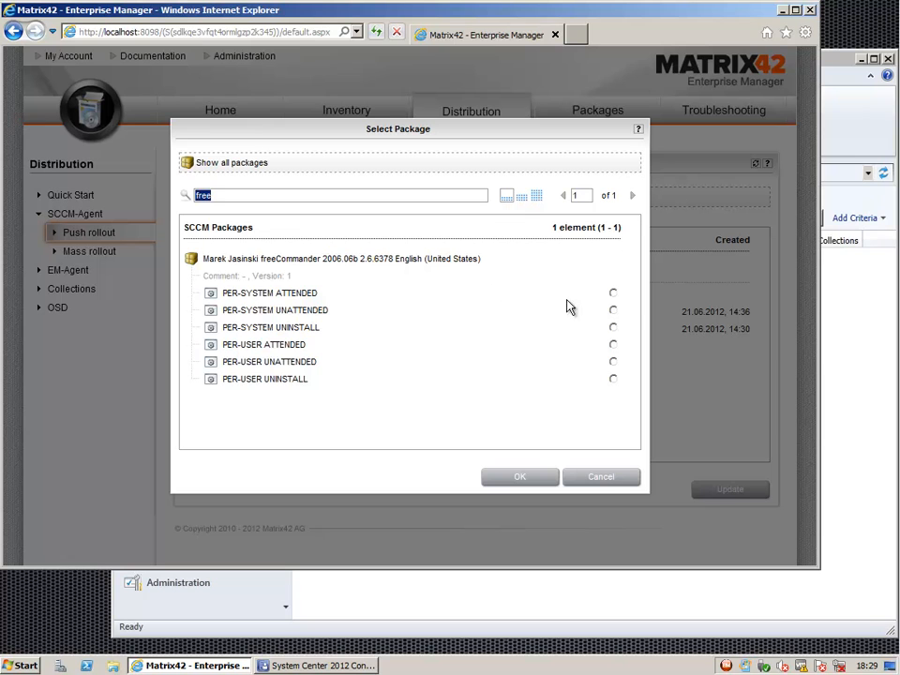
click(613, 310)
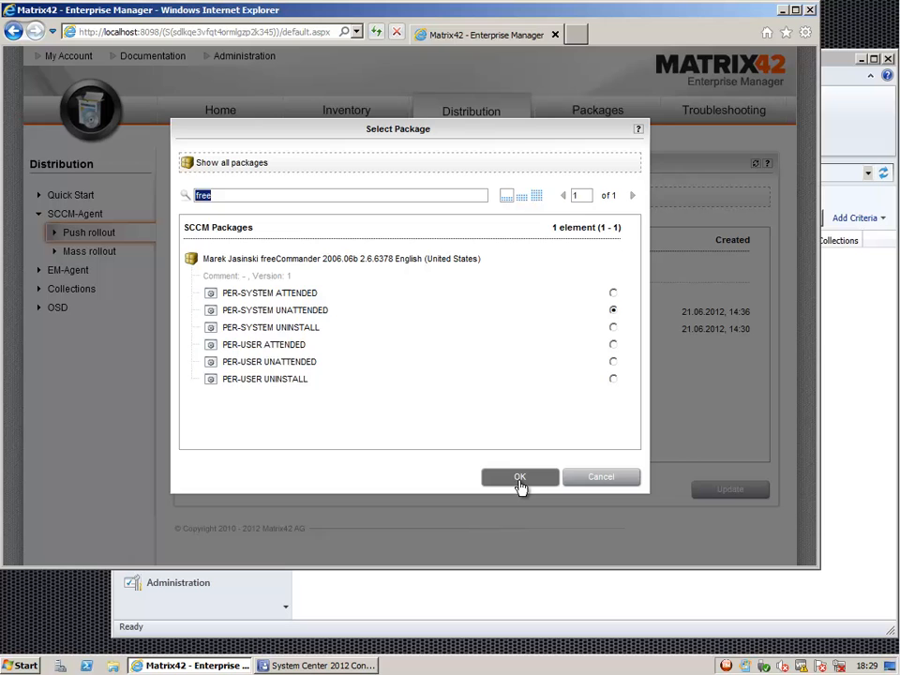
click(520, 477)
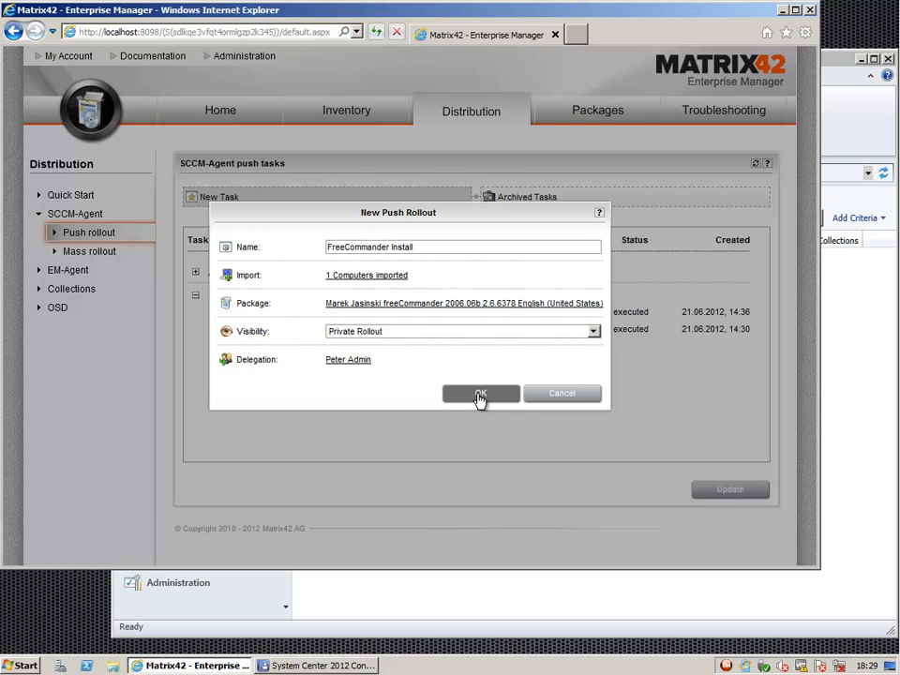
- Save push task No. 16 and switch to the Configuration Manager console
click(480, 393)
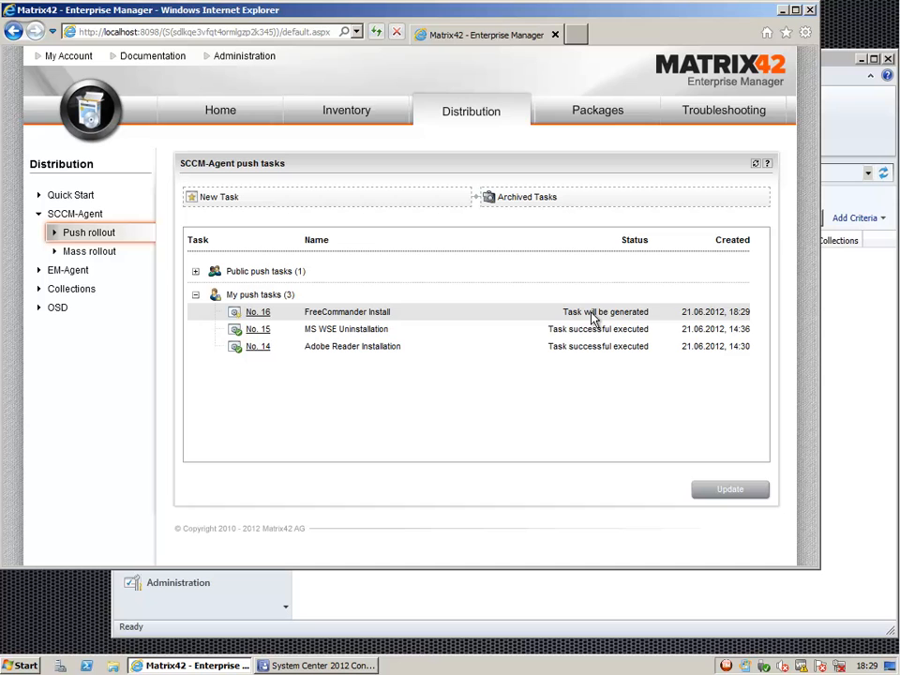
mouse_move(249, 324)
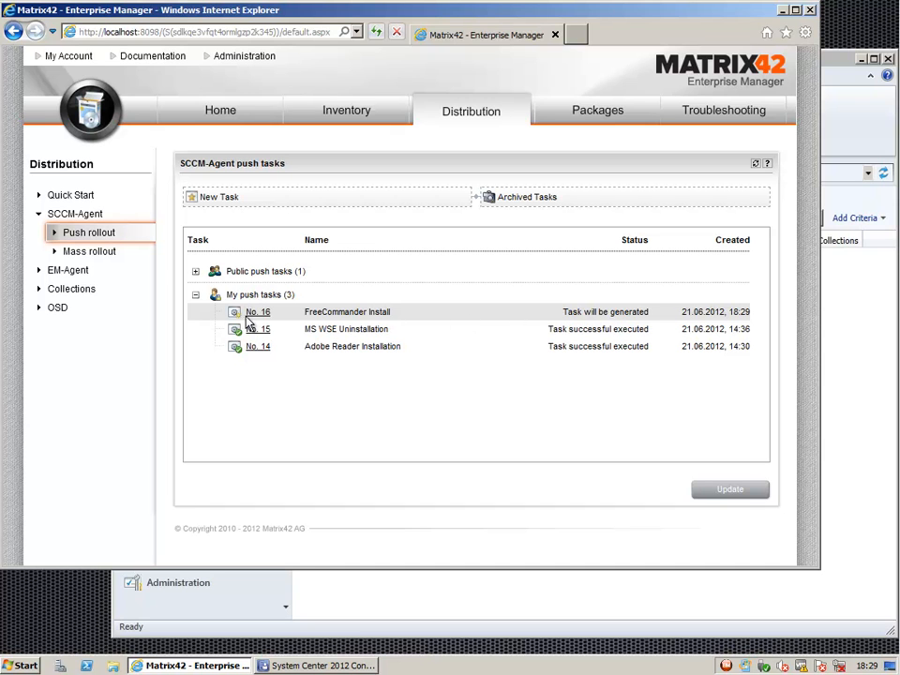
mouse_move(647, 311)
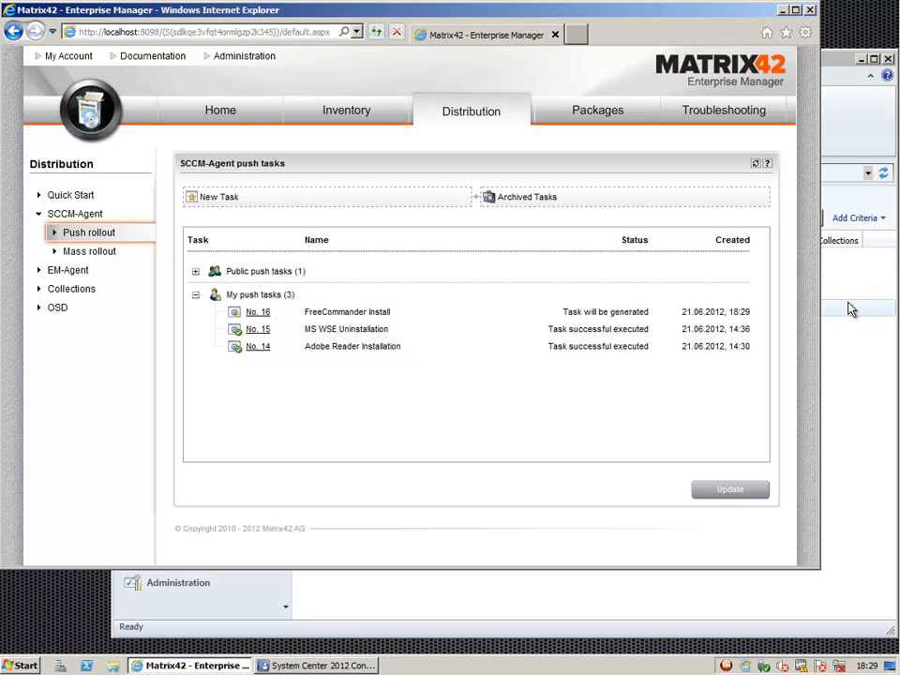
click(318, 665)
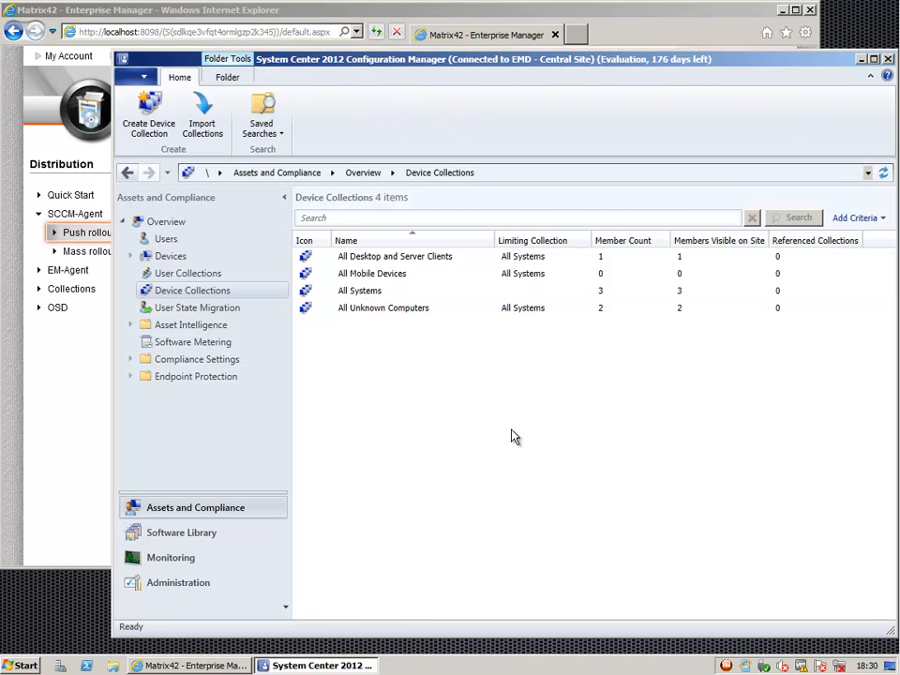
mouse_move(192, 289)
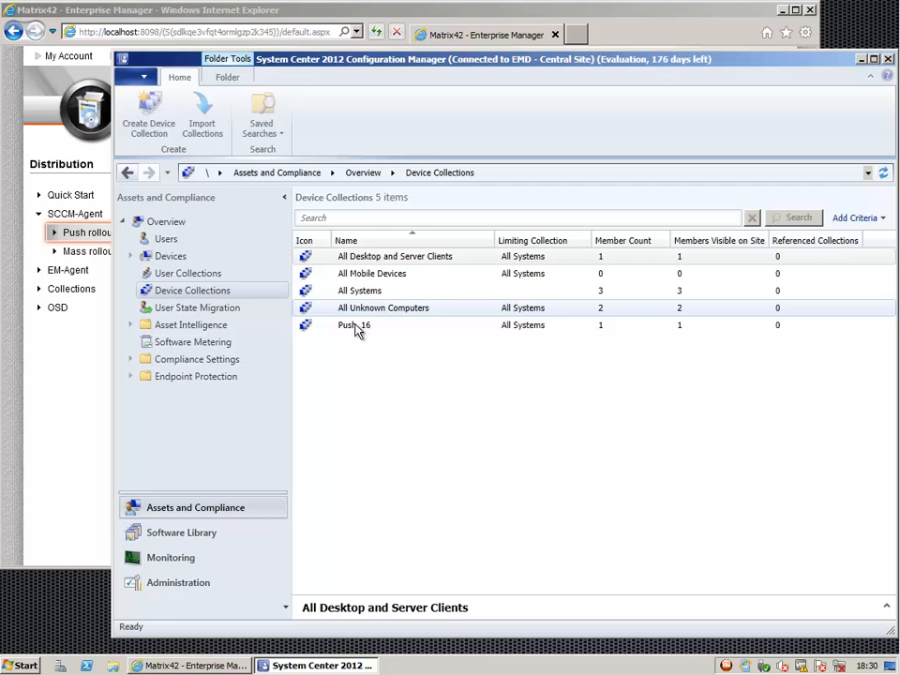
- Select the new Push_16 device collection with its one member
click(354, 325)
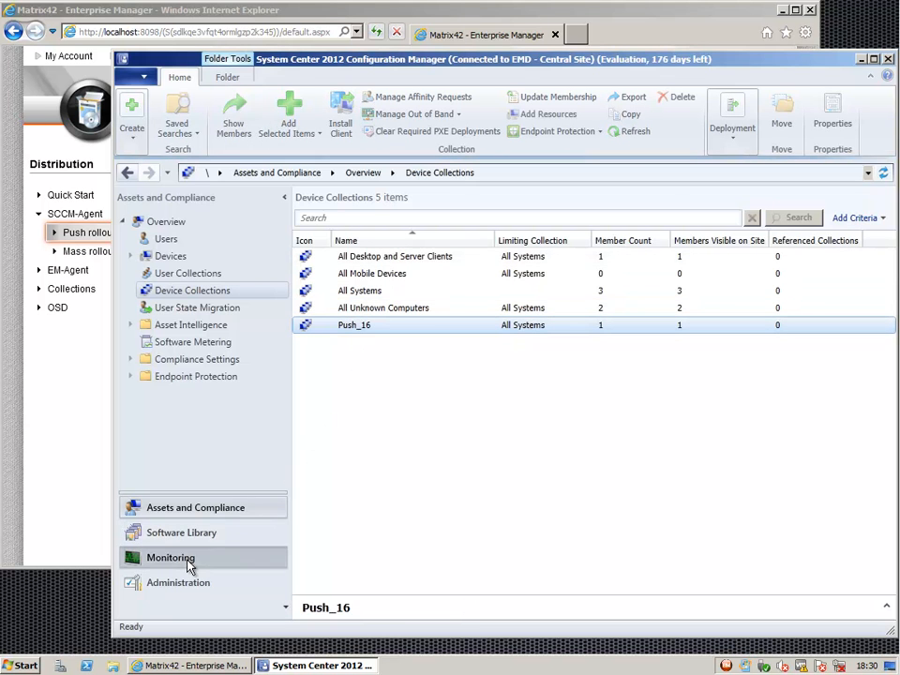
- Check the freeCommander deployment to Push_16 and acknowledge the installation-complete notice
click(170, 557)
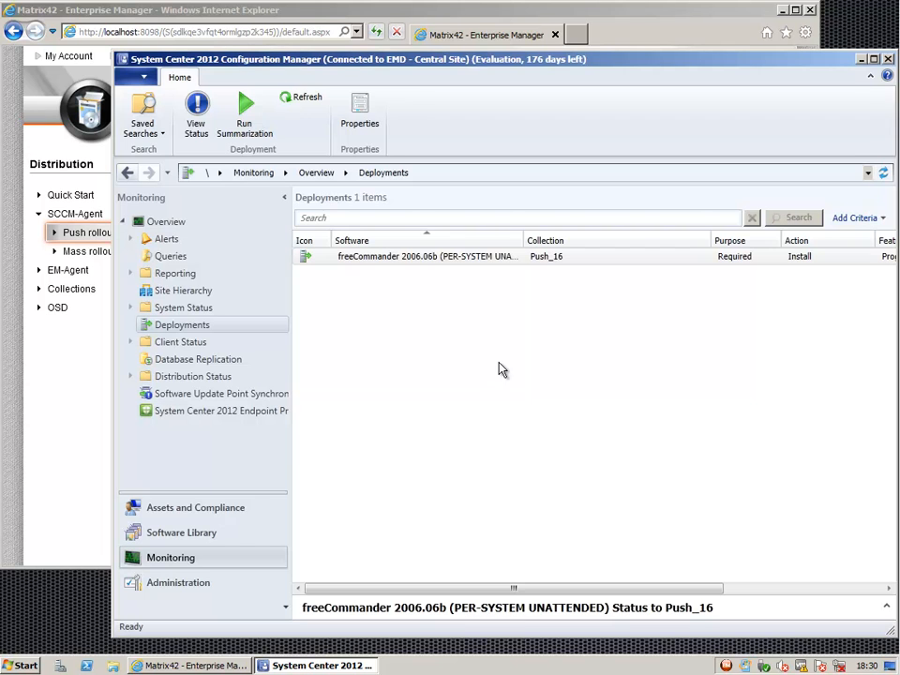
mouse_move(520, 355)
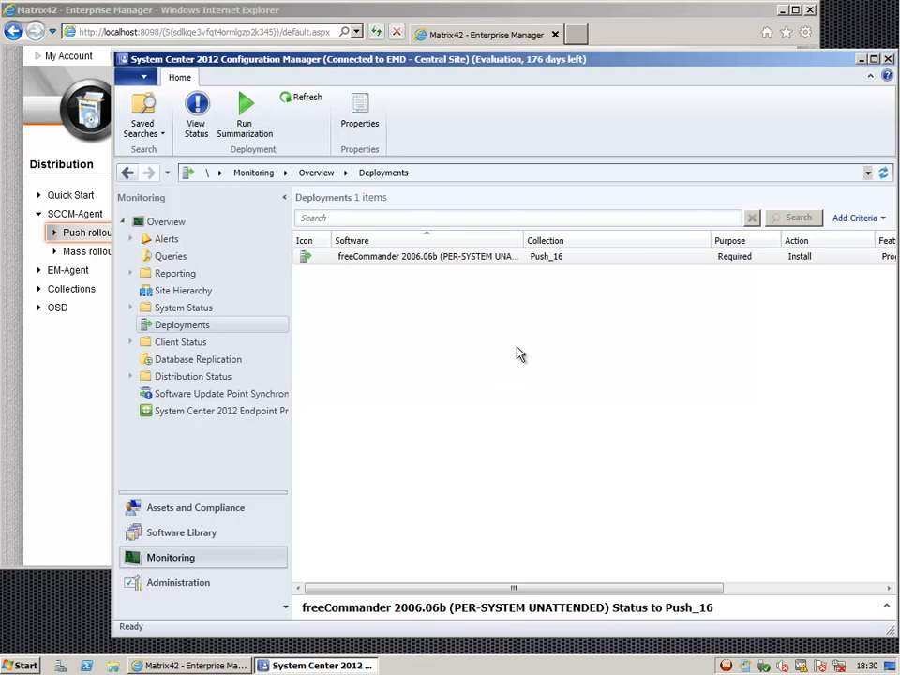
mouse_move(523, 347)
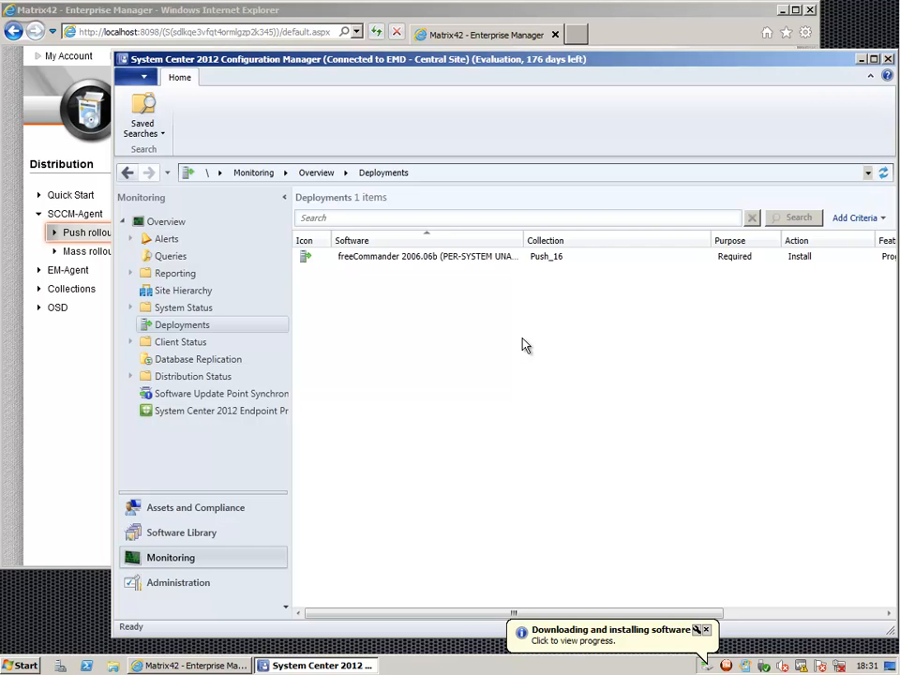
mouse_move(548, 360)
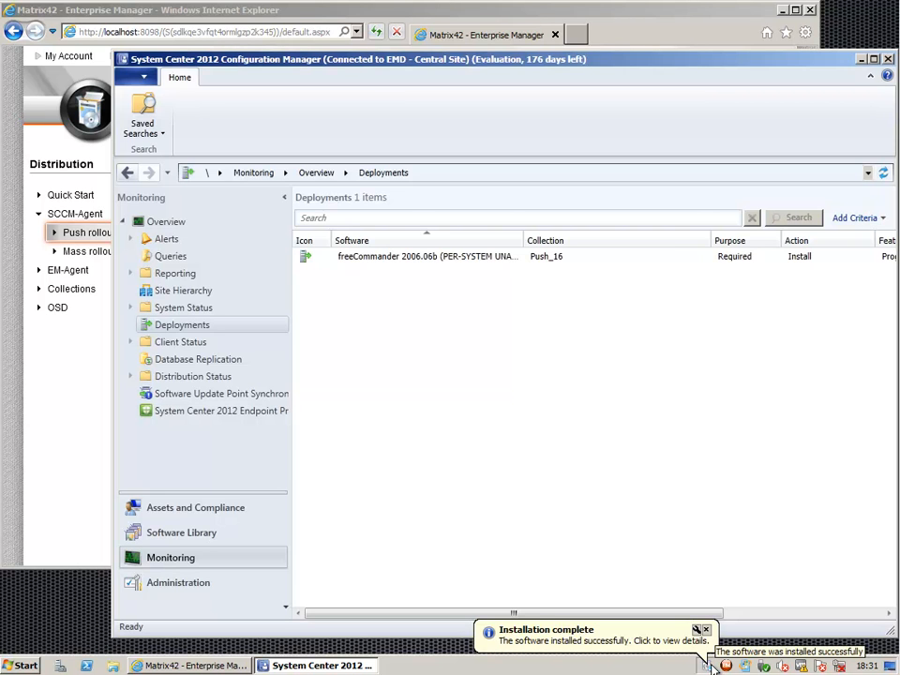
click(705, 630)
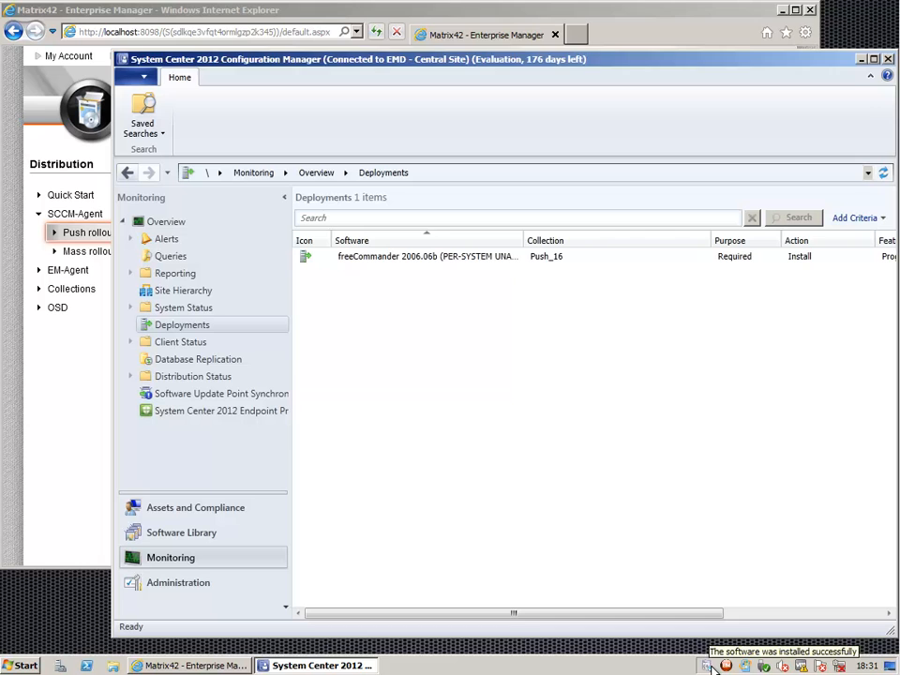